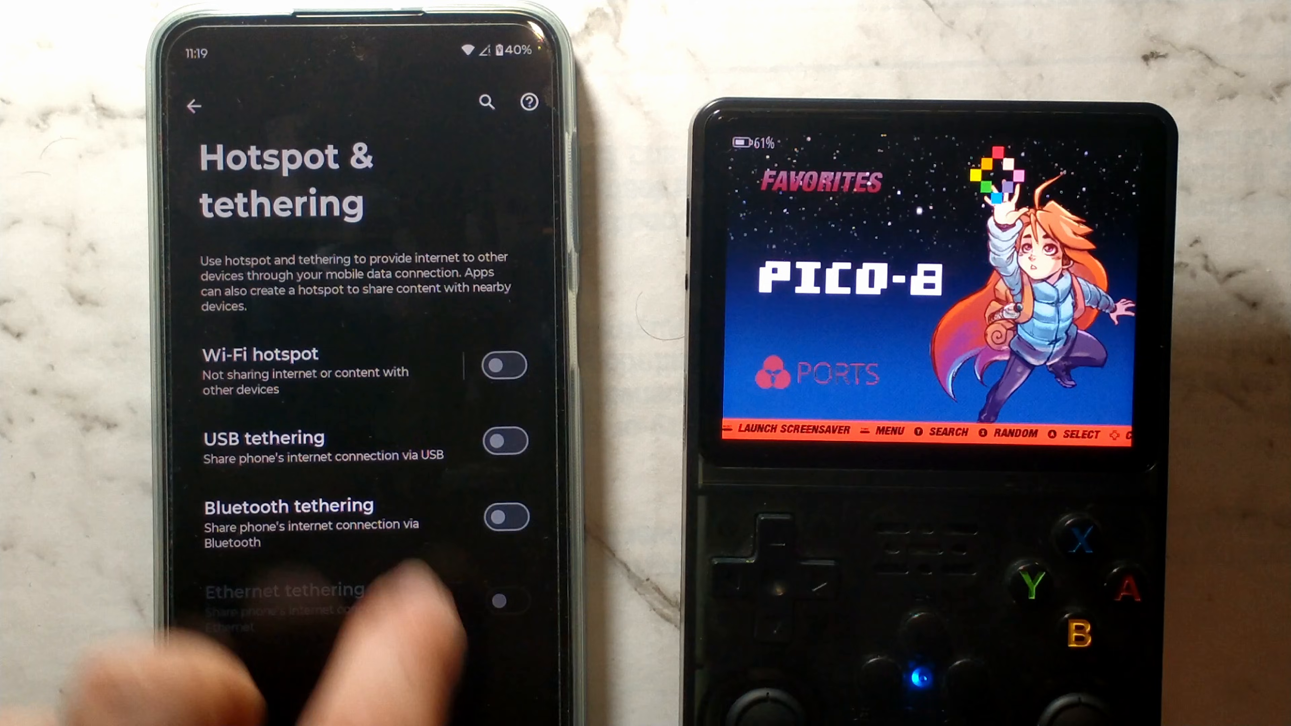
Turn on USB tethering so the phone shares its internet with the handheld.
{"action": "left_click", "coordinate": [503, 441]}
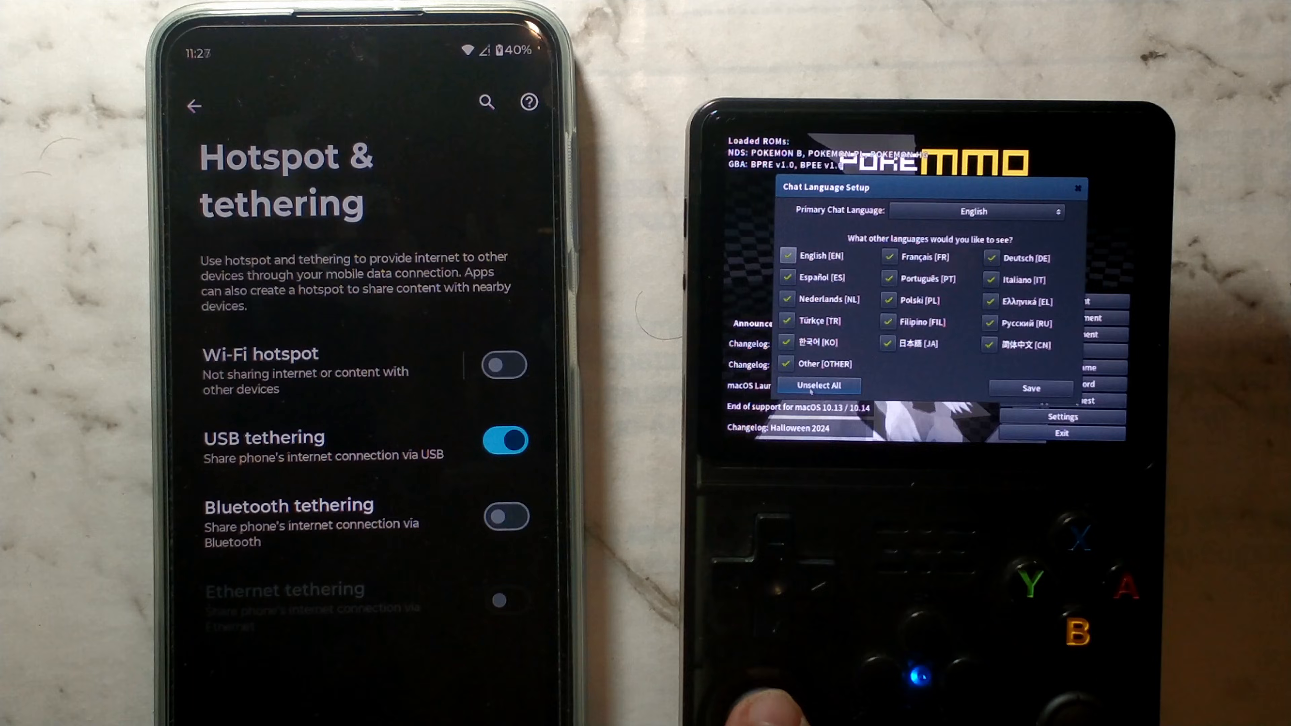
Keep English as the only chat language and save to reach the login screen.
{"action": "left_click", "coordinate": [817, 385]}
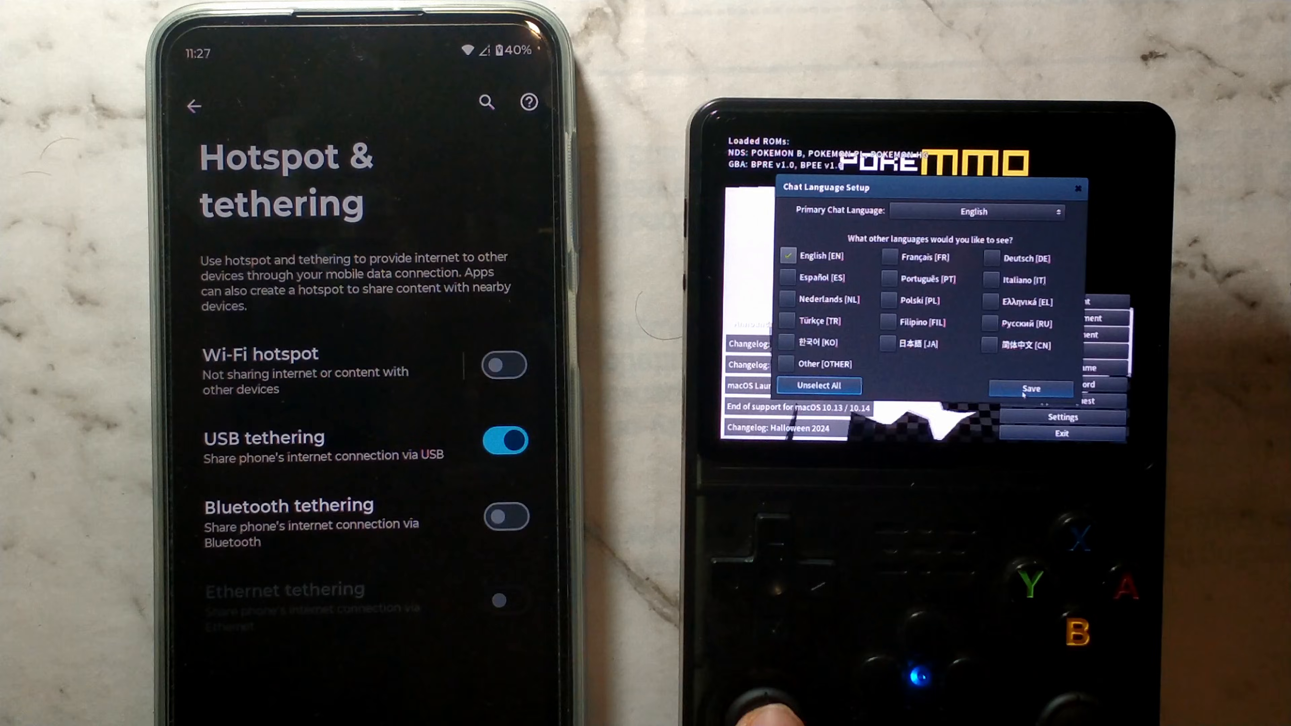
{"action": "left_click", "coordinate": [1030, 388]}
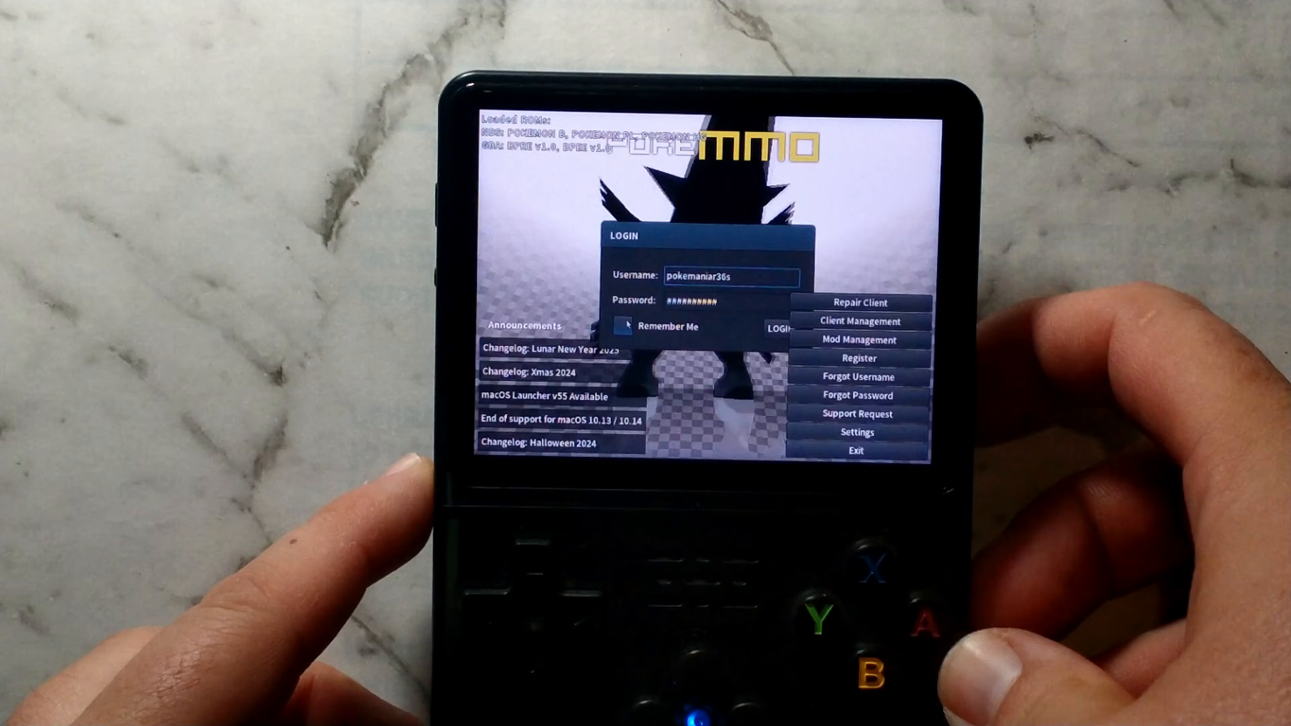
Tick Remember Me, correct the username and submit the login to reach Server Select.
{"action": "left_click", "coordinate": [623, 326]}
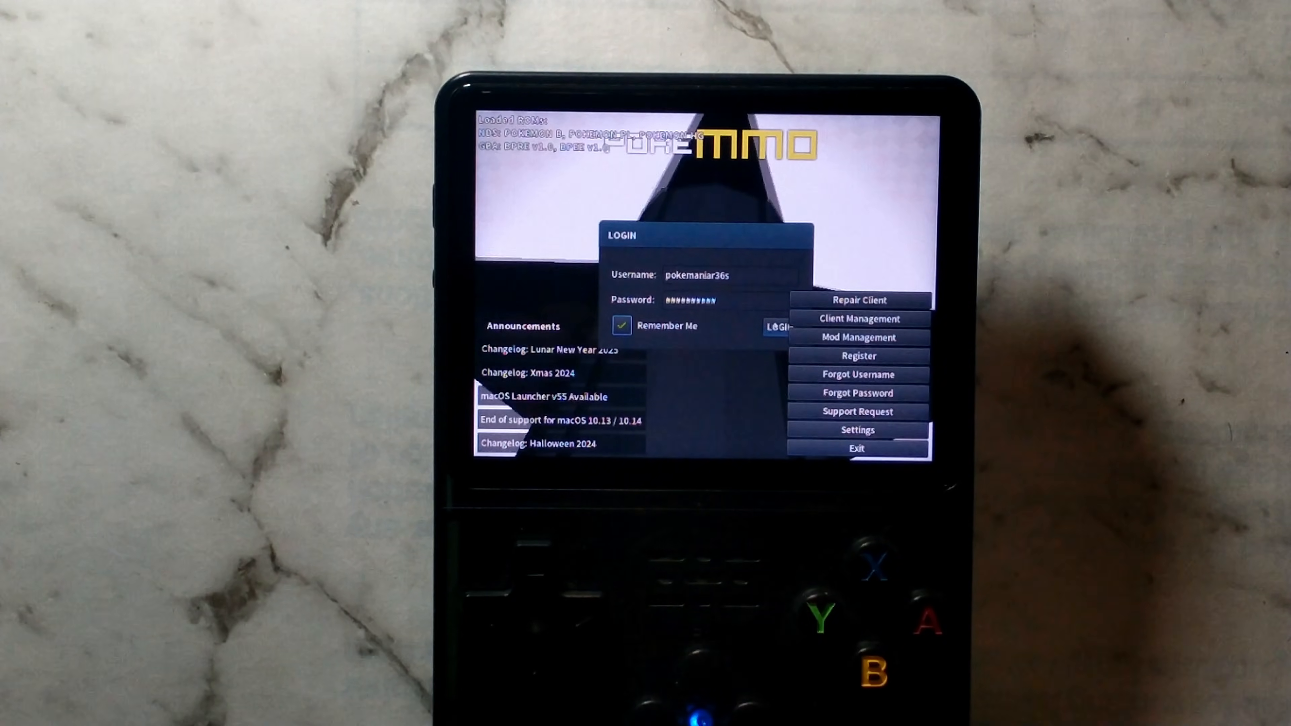
{"action": "left_click", "coordinate": [729, 275]}
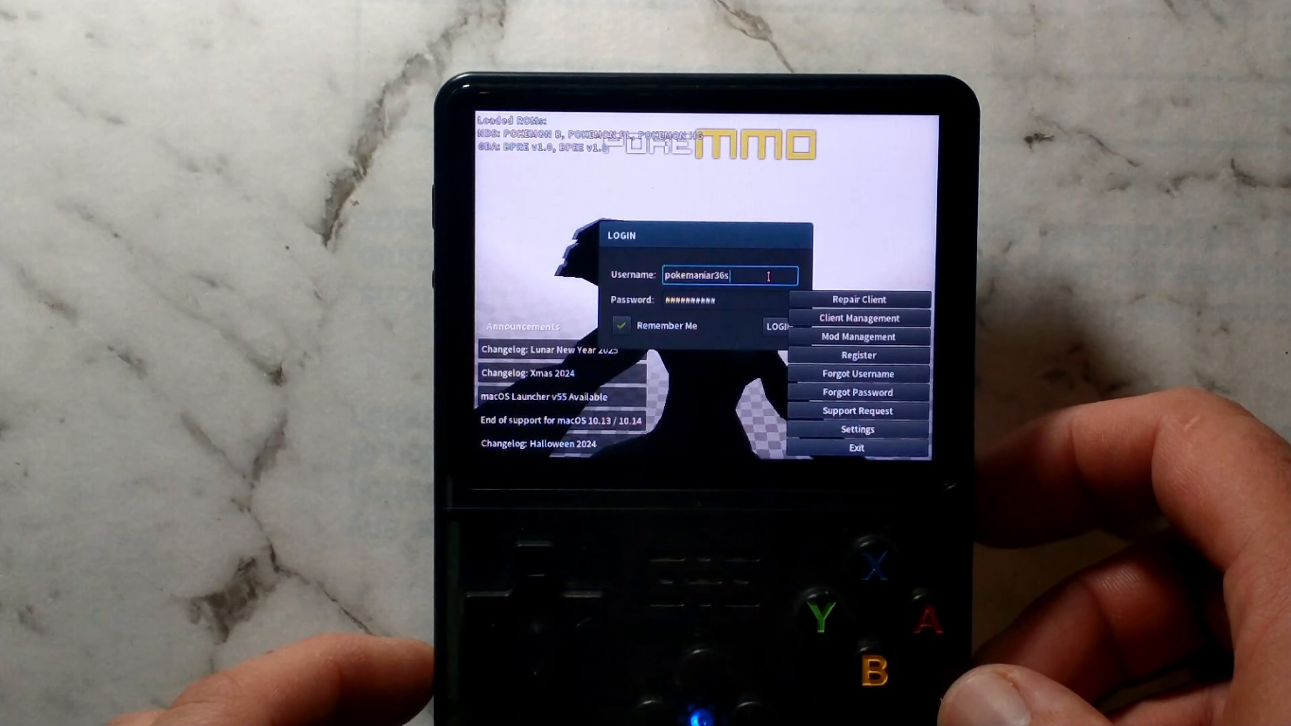
{"action": "type", "text": "a"}
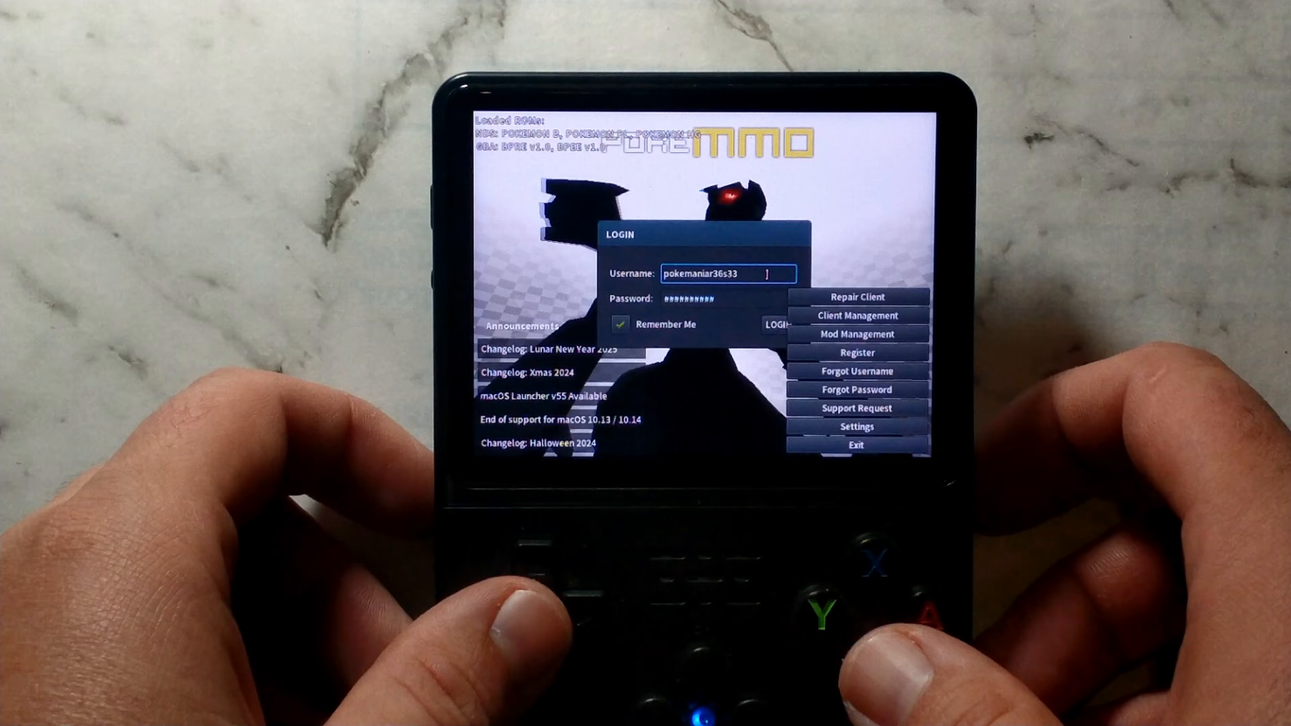
{"action": "type", "text": "44a"}
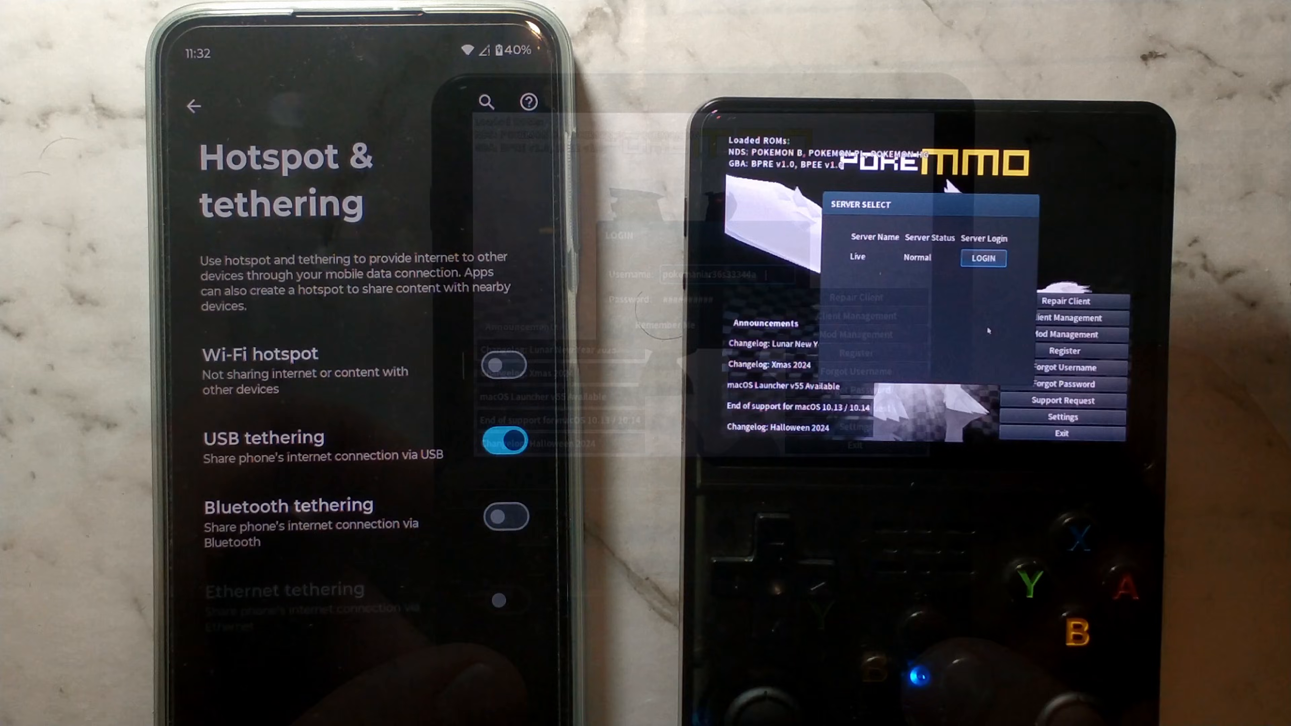
Log in to the Live server and enter the game on Route 1.
{"action": "left_click", "coordinate": [982, 258]}
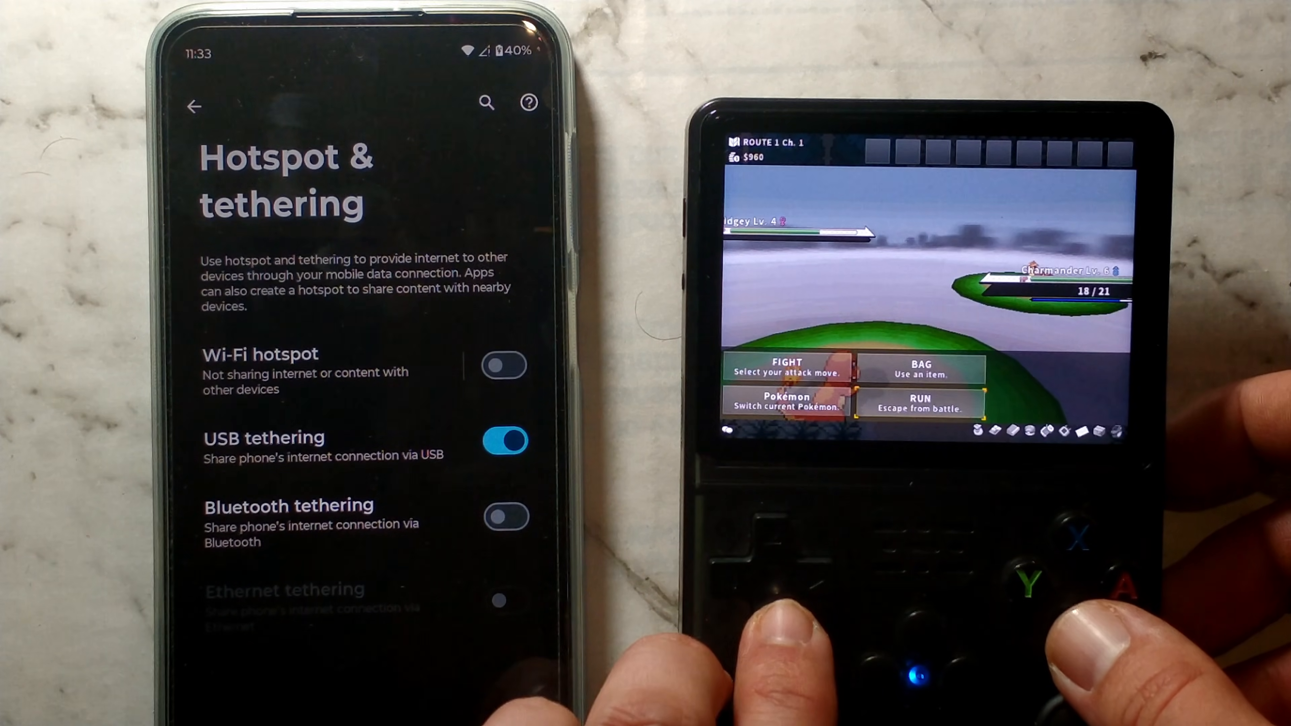
Log in again with the saved password and rejoin the Live server's overworld.
{"action": "left_click", "coordinate": [920, 404]}
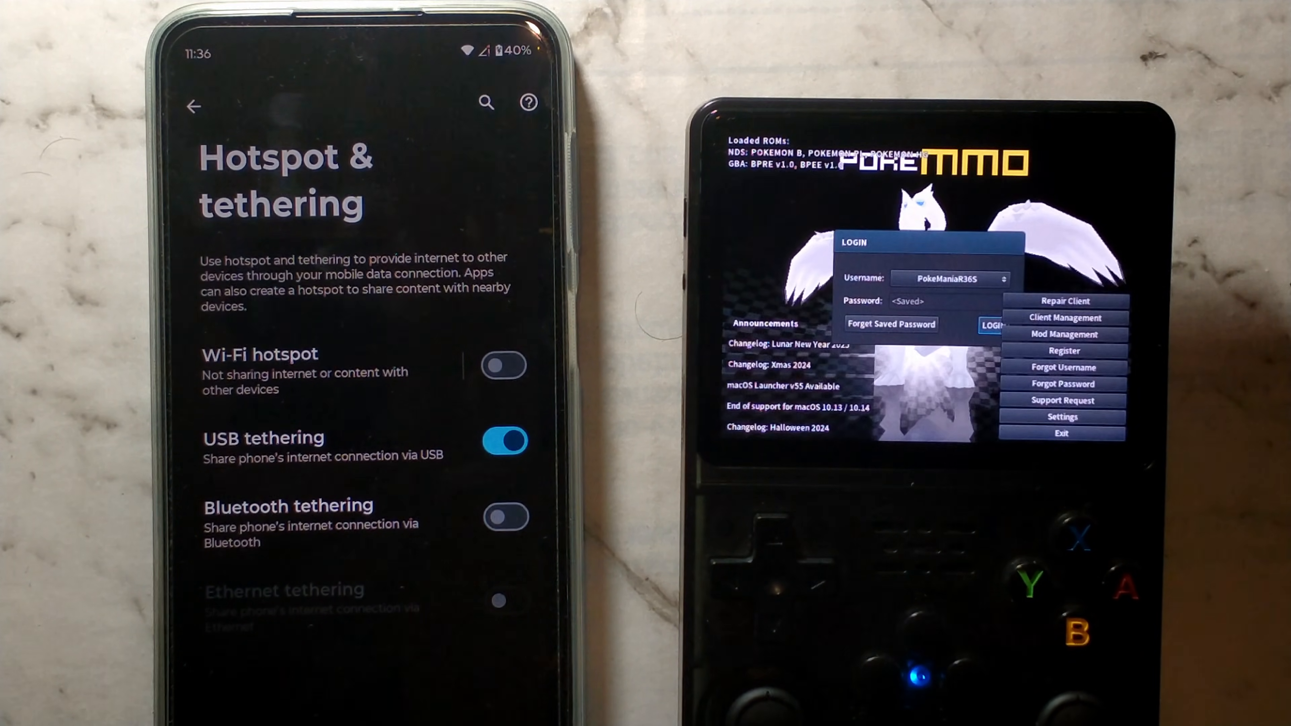
{"action": "left_click", "coordinate": [991, 323]}
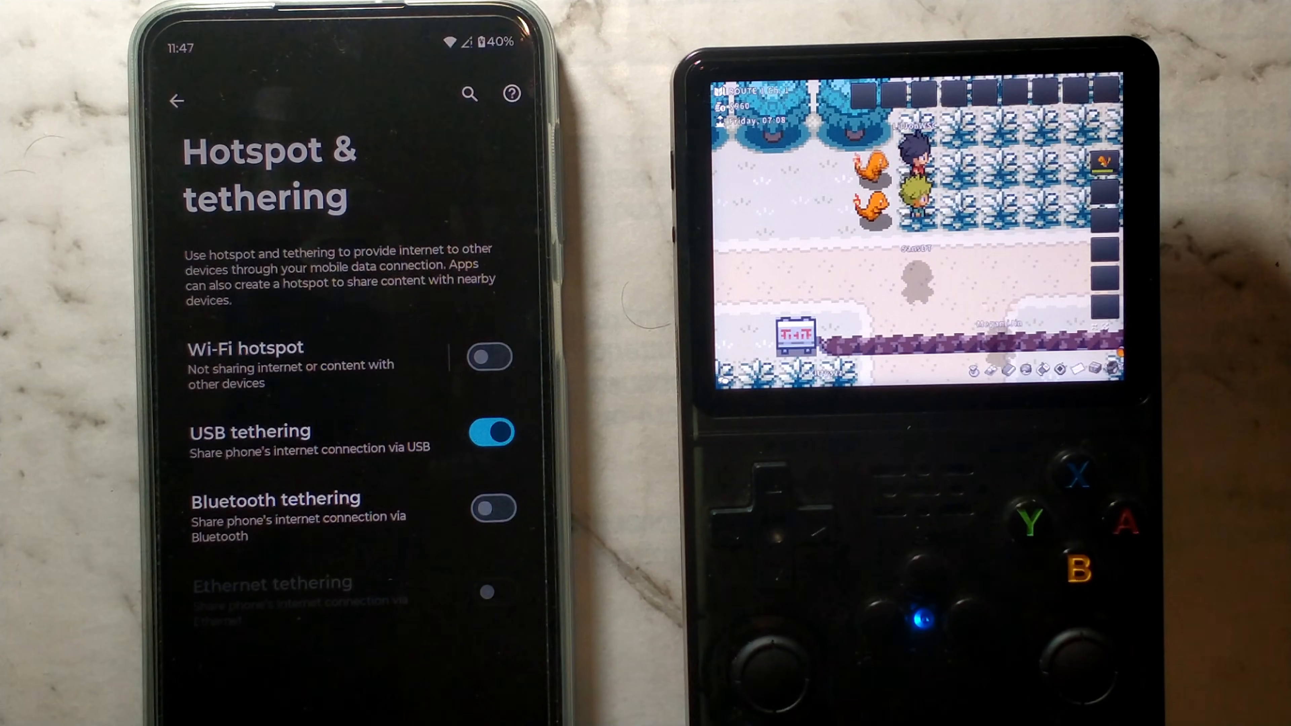